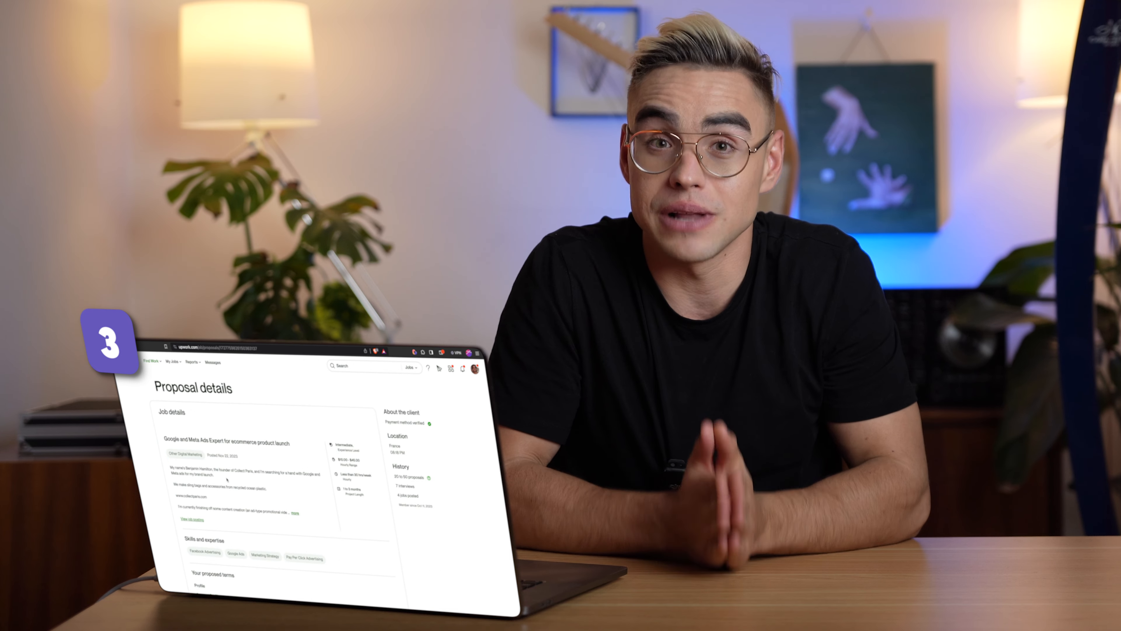
Scroll through the Upwork proposal details and cover letter.
scroll(down, 3)
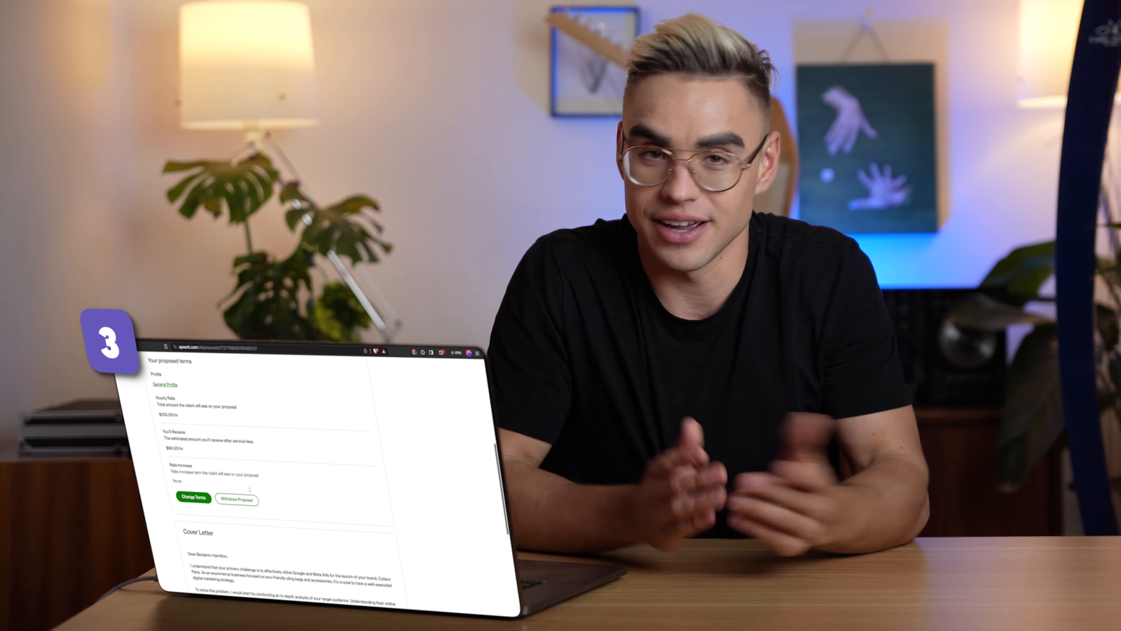
scroll(down, 3)
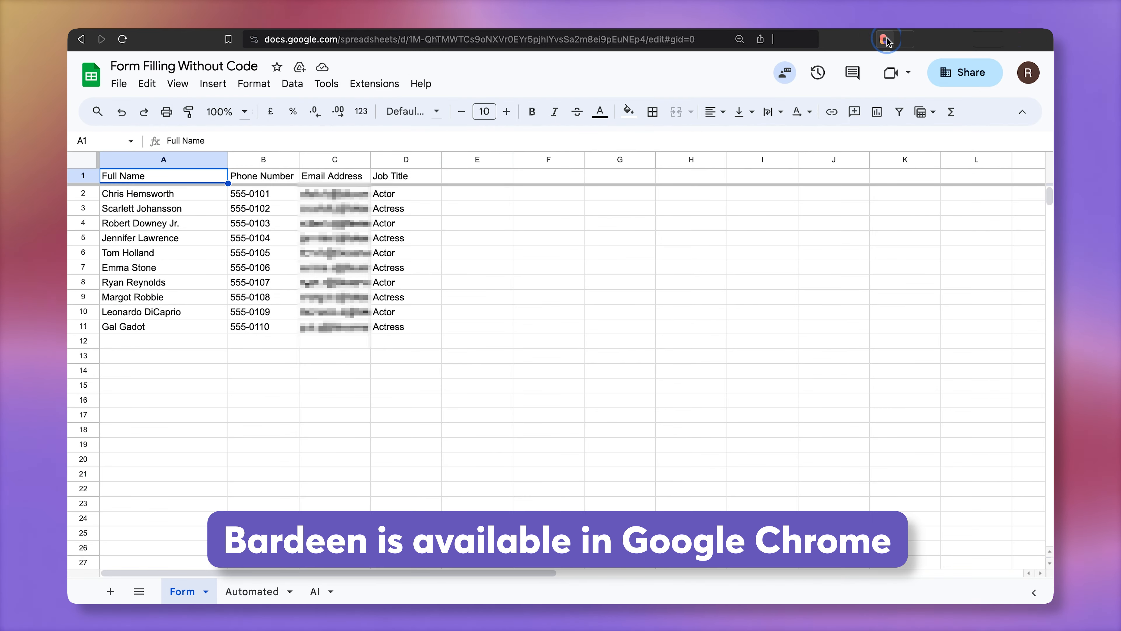
Launch Bardeen over the sheet and create a new, empty playbook.
click(883, 40)
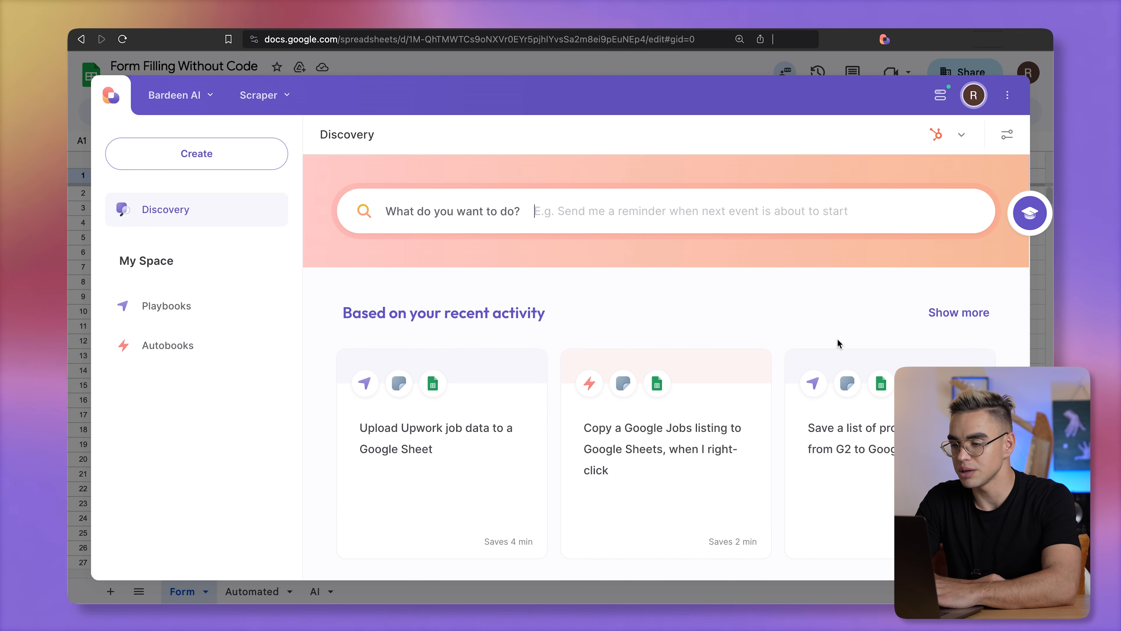
click(556, 211)
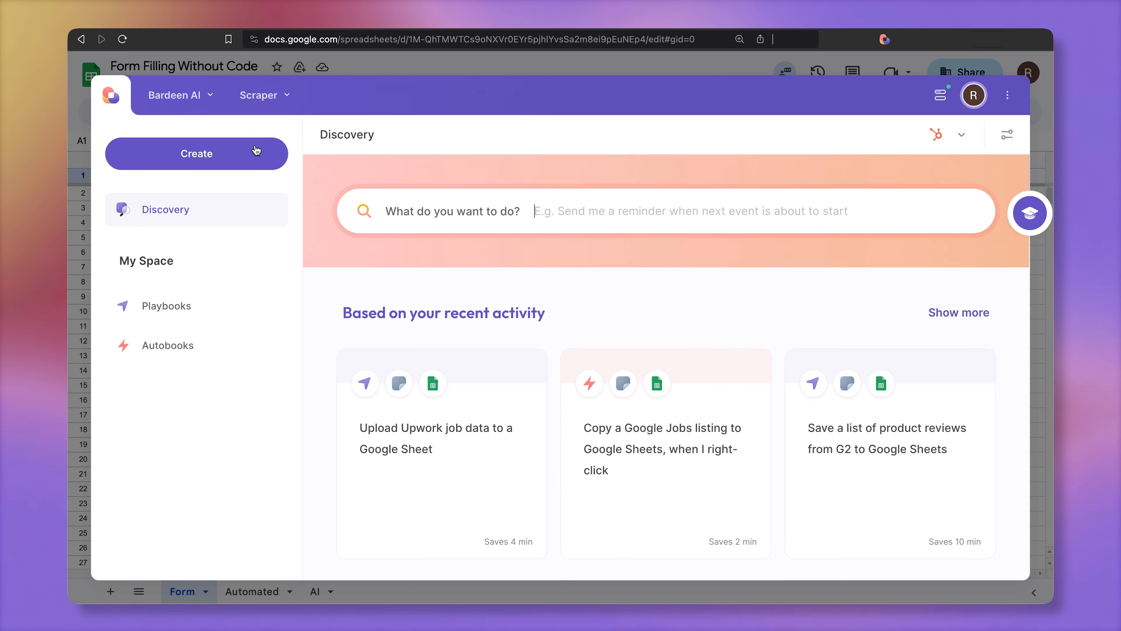
click(196, 153)
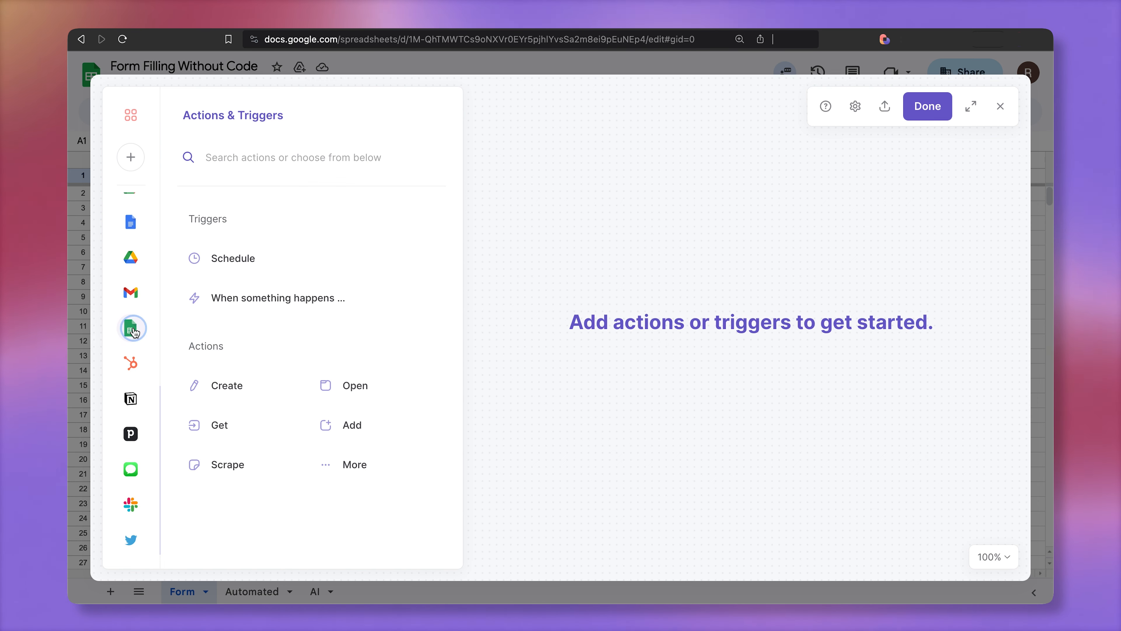
Add 'Get table from Google Sheet' using Form Filling Without Code, tab Form.
click(131, 328)
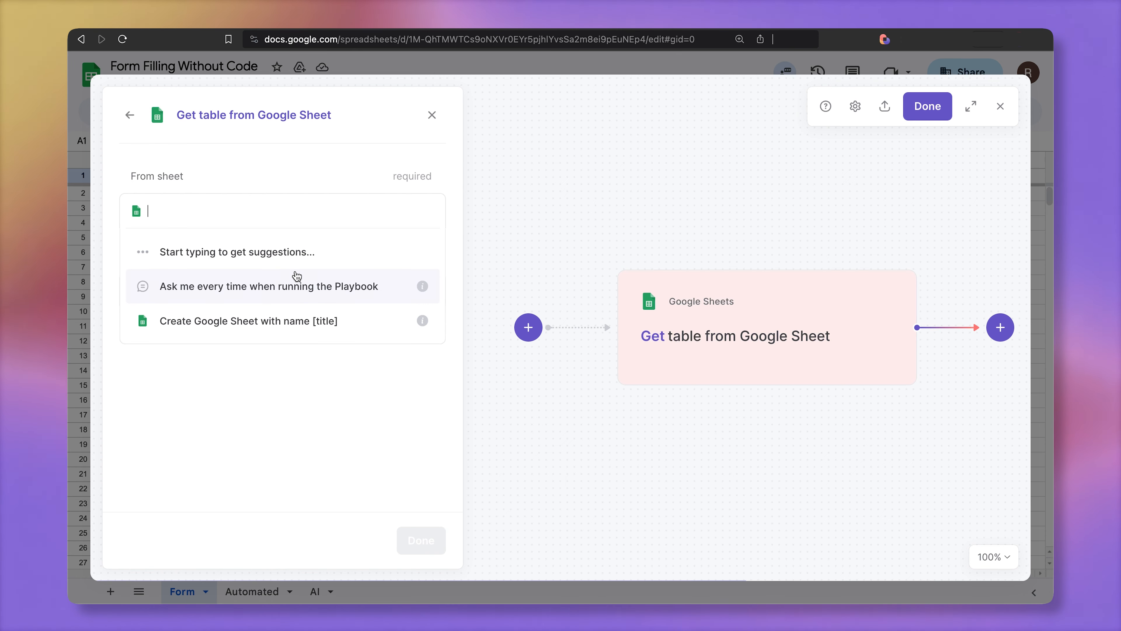
text(Form)
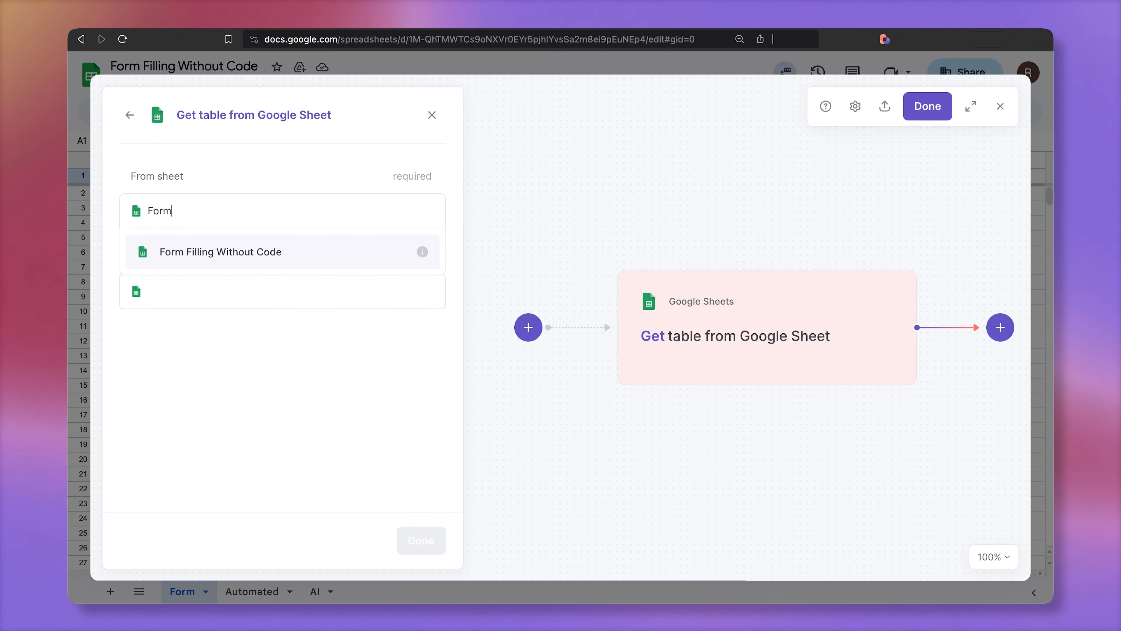
click(221, 252)
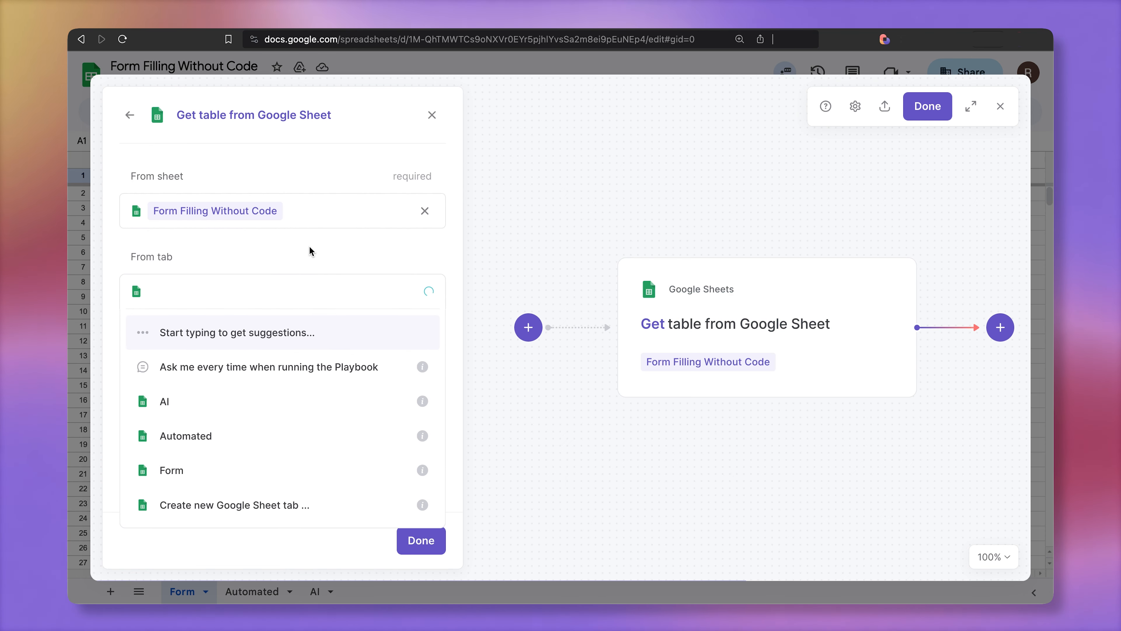
click(171, 470)
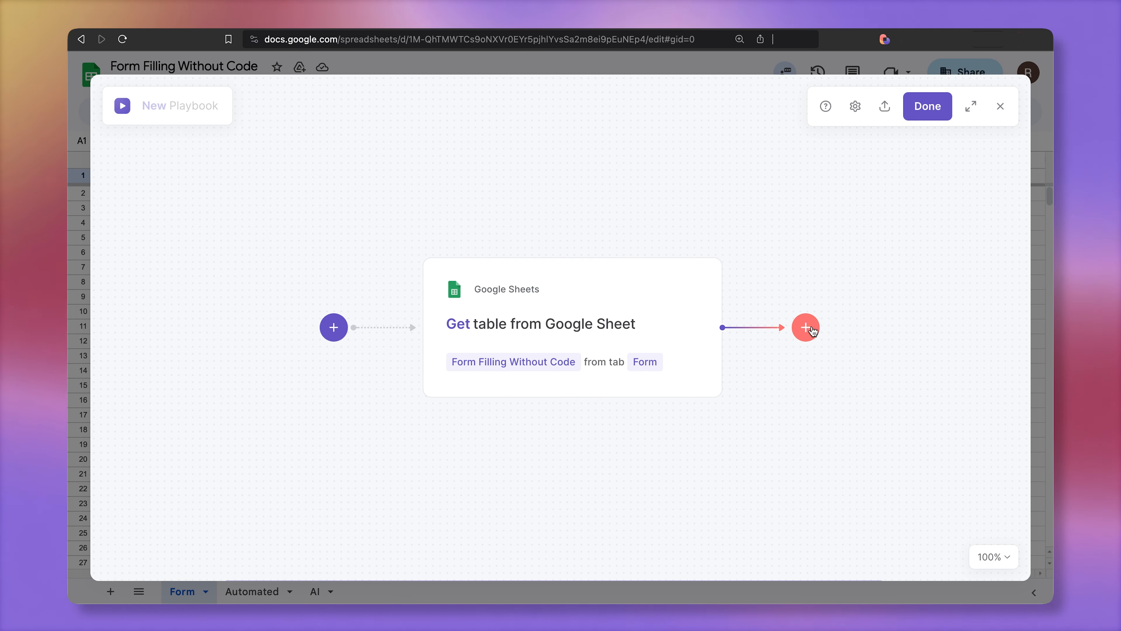
Add a 'Scrape data in the background' action targeting the Oscars Ball form URL.
click(806, 327)
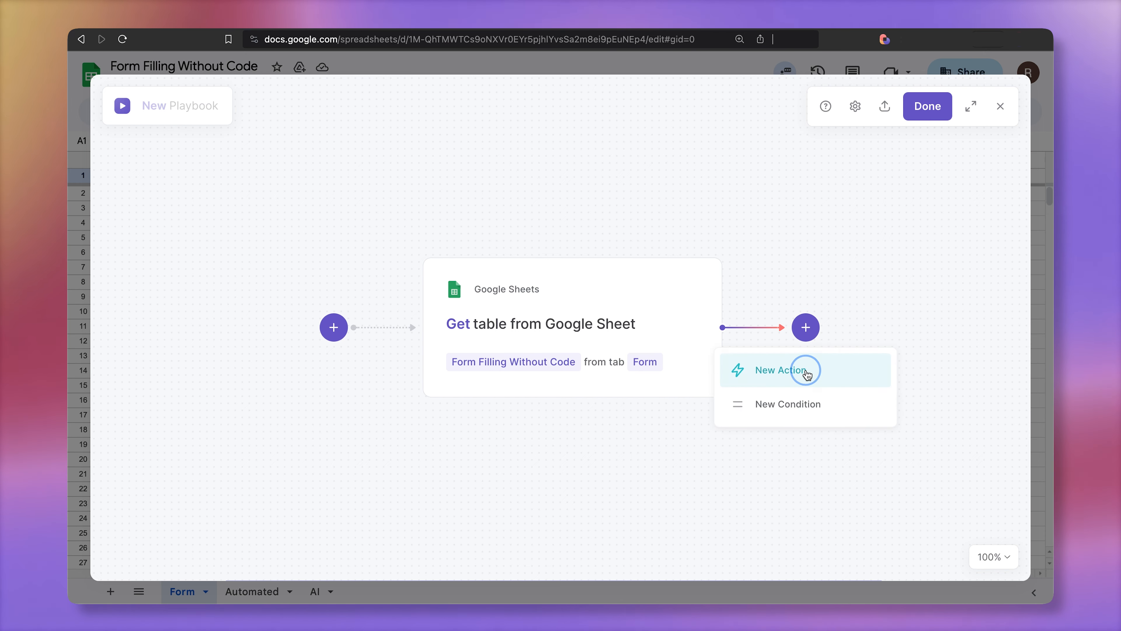
click(780, 371)
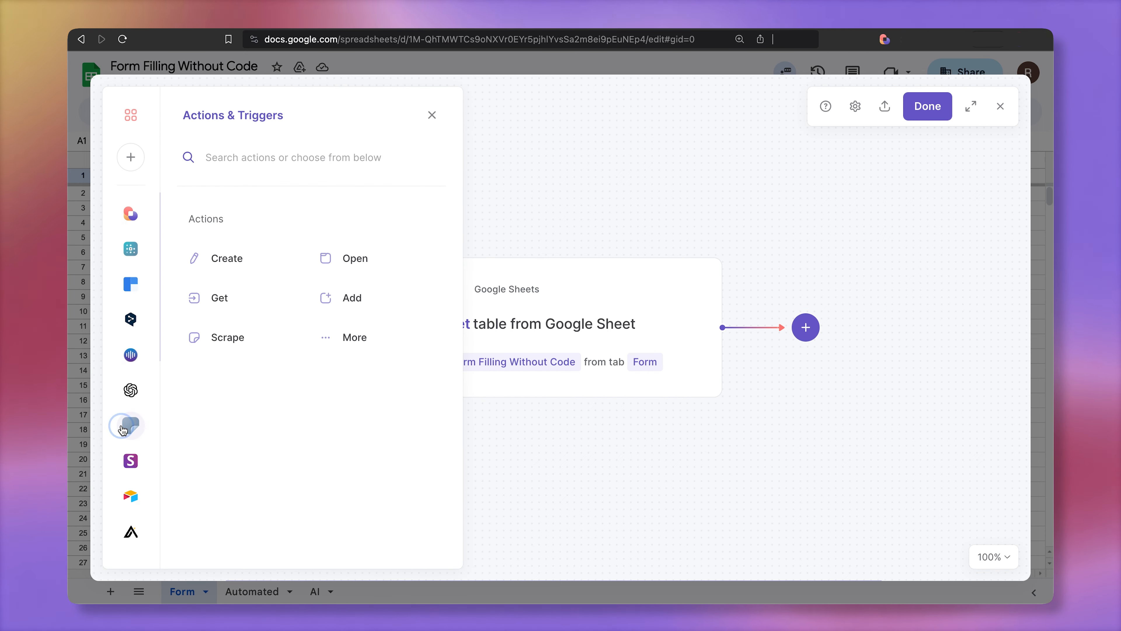
click(131, 426)
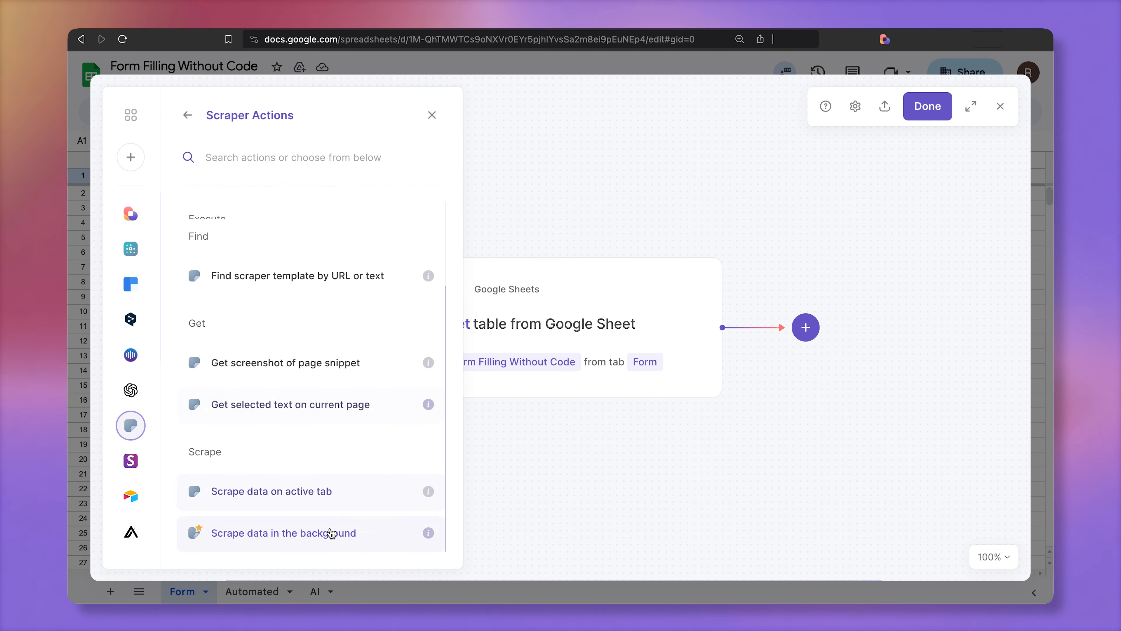
mouse_move(331, 543)
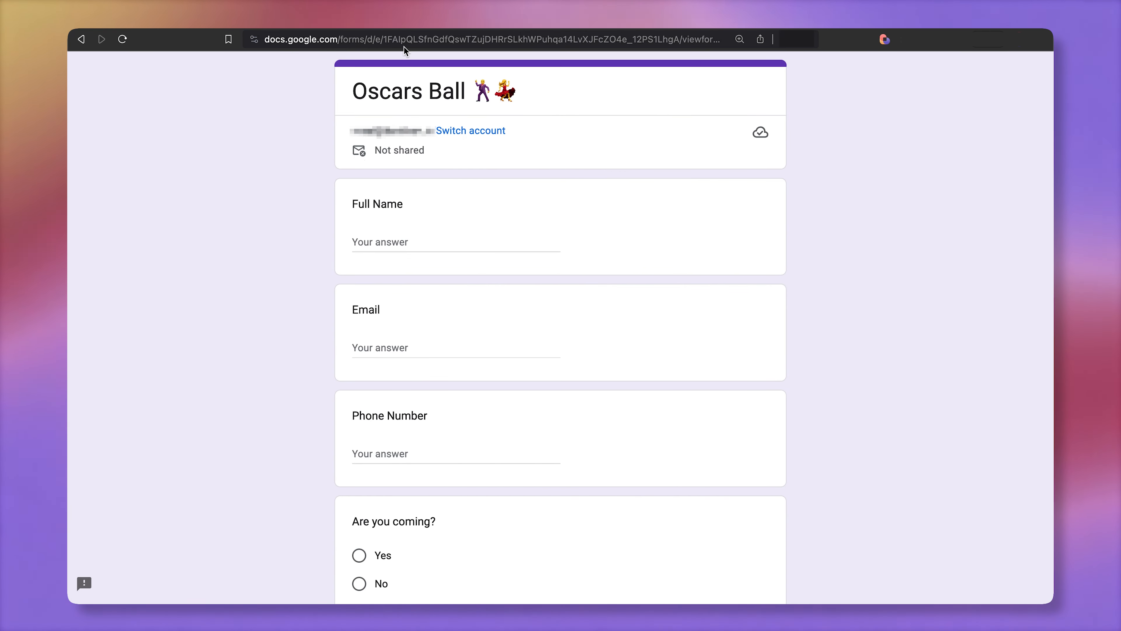
click(483, 38)
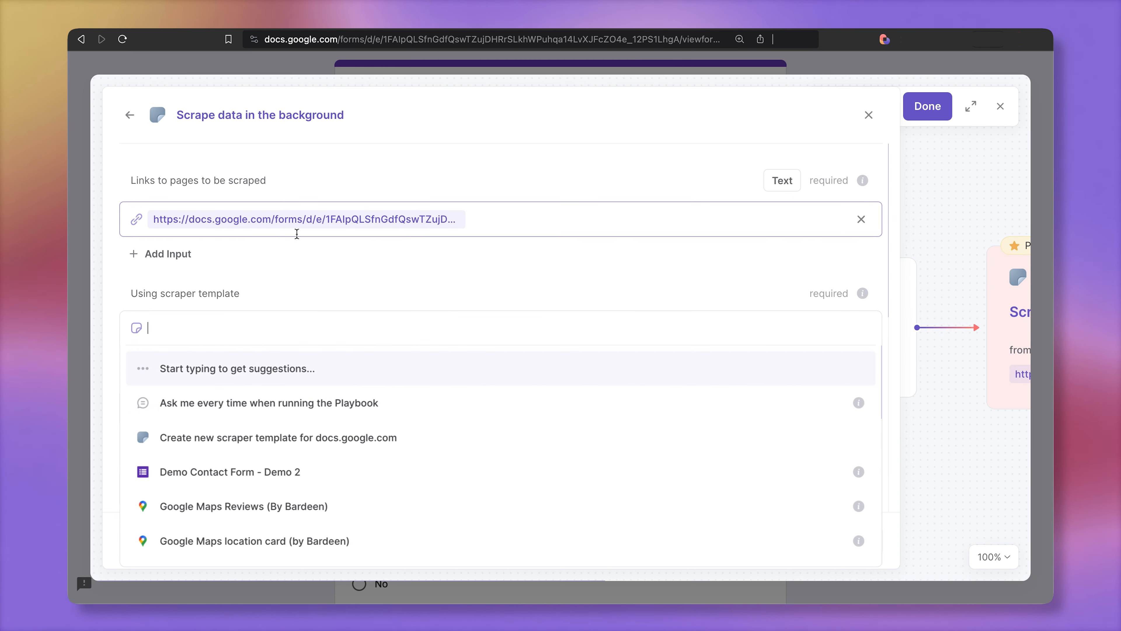
mouse_move(363, 441)
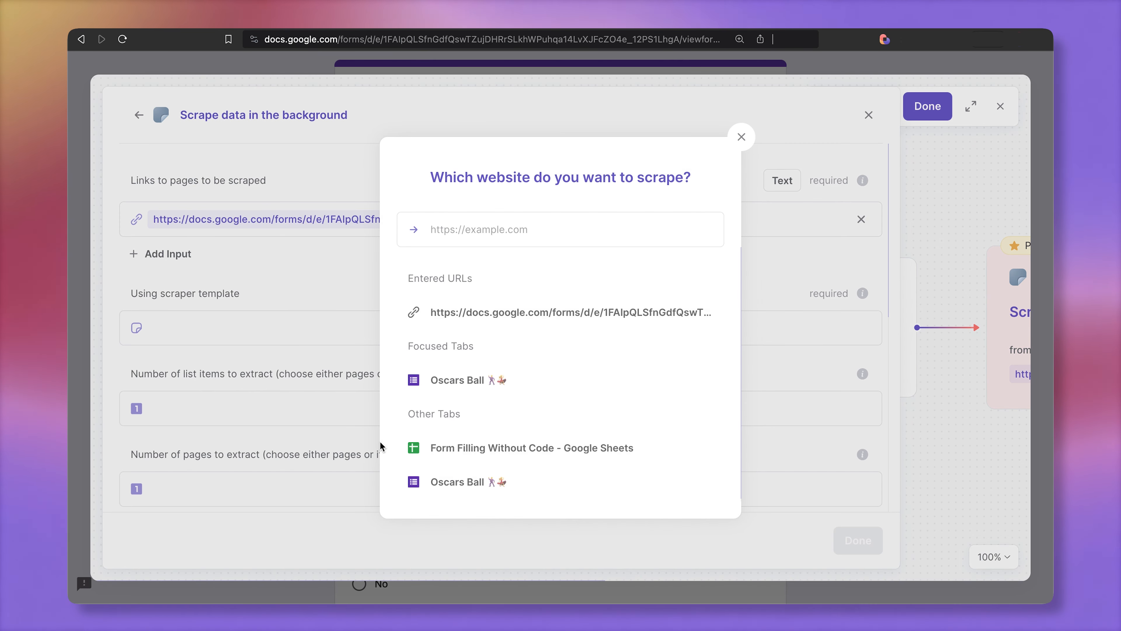
mouse_move(529, 390)
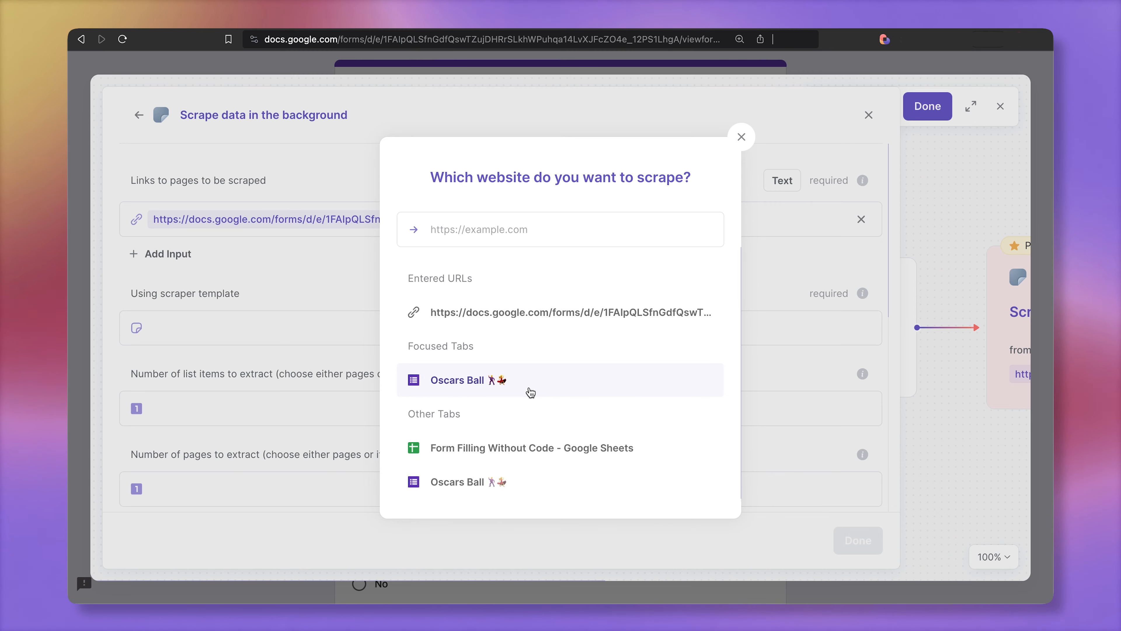
Start the Oscars Ball scraper template and capture the name, email and phone fields.
click(469, 379)
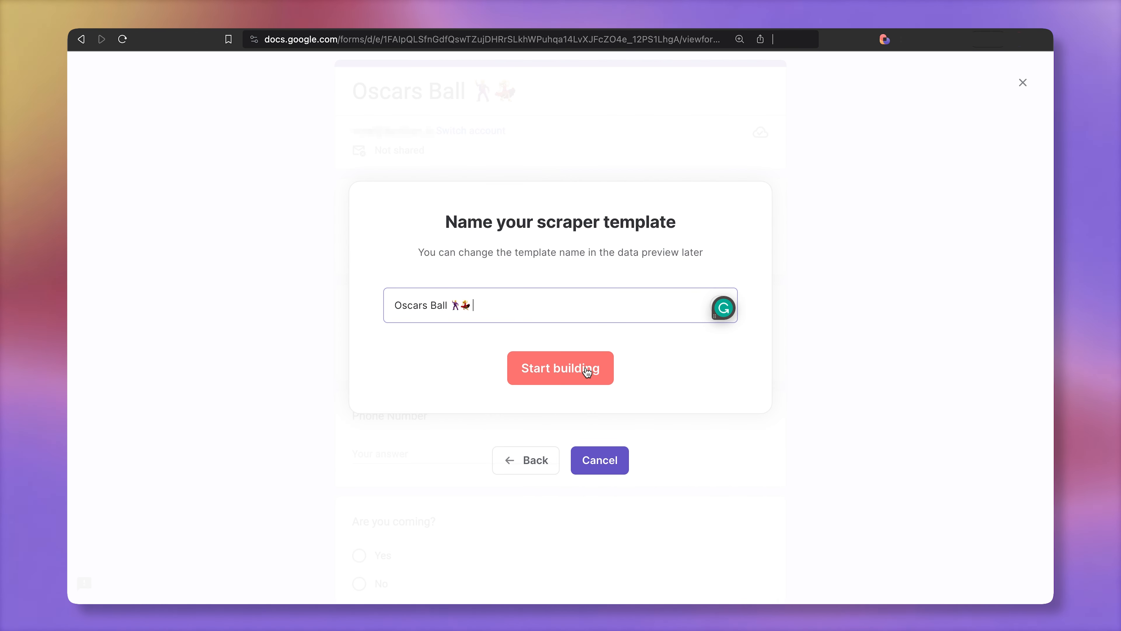
click(561, 368)
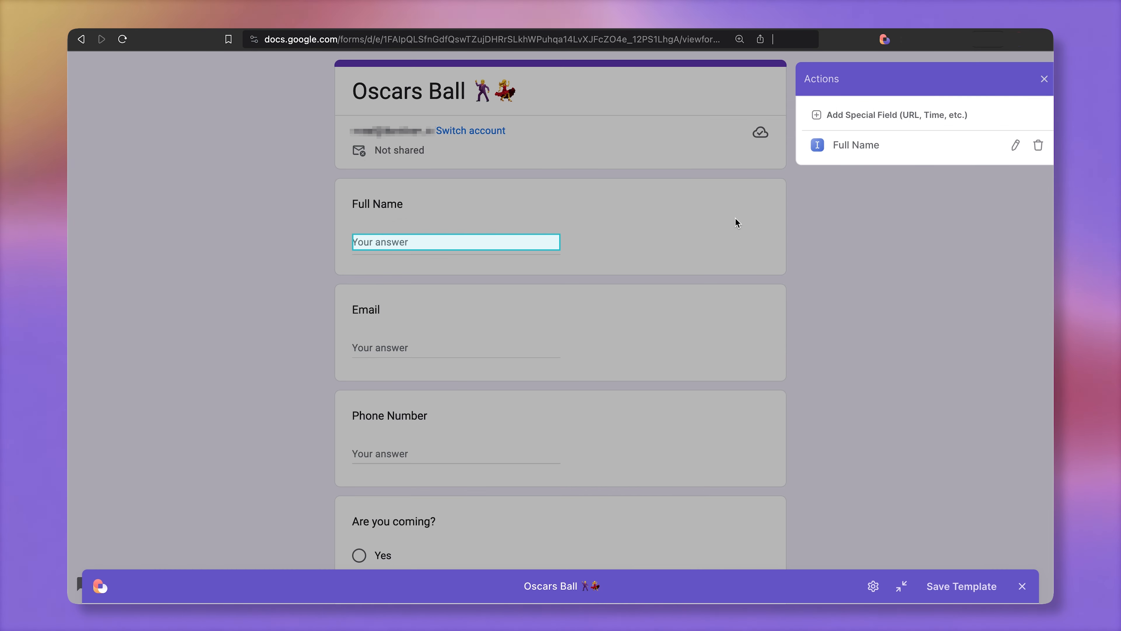
click(438, 348)
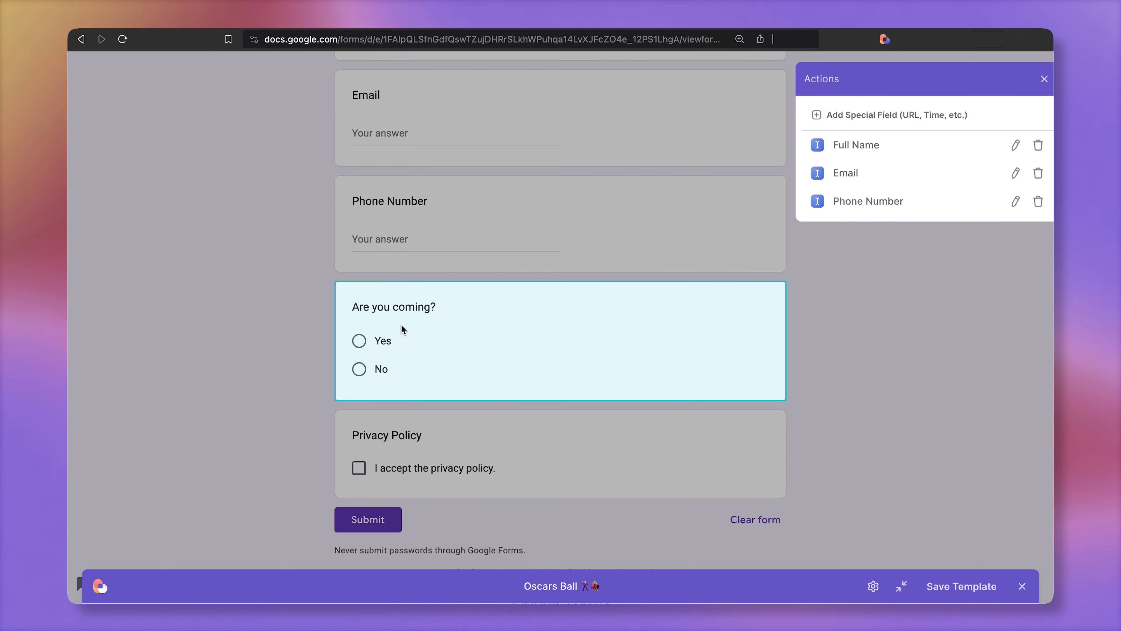
Record clicks on Yes, privacy acceptance and Submit, then save the template.
click(359, 341)
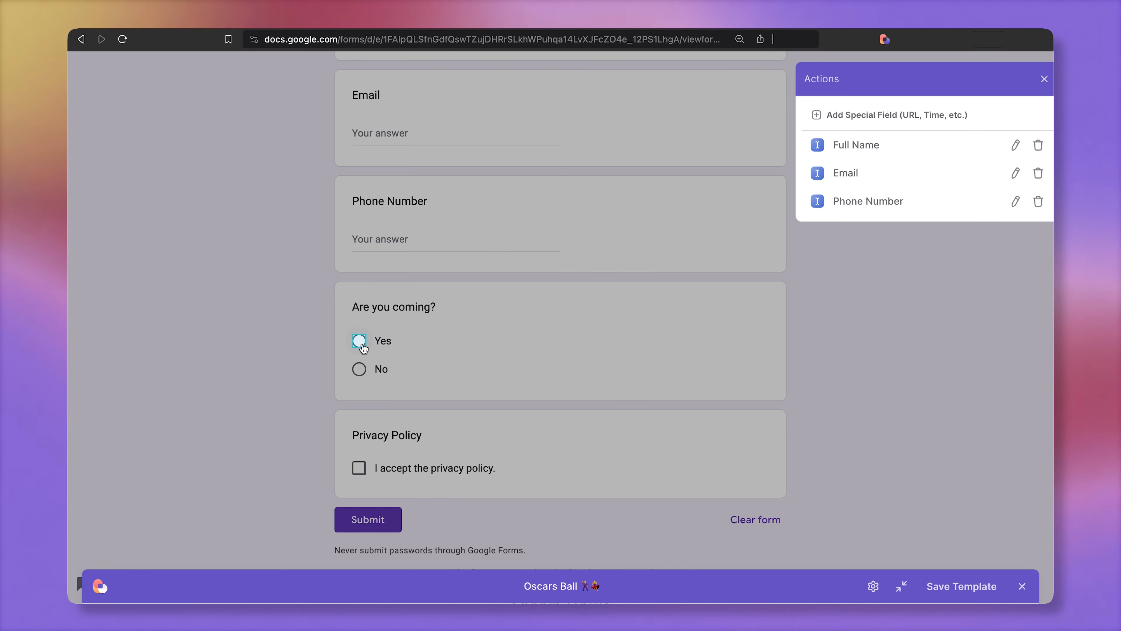
click(359, 341)
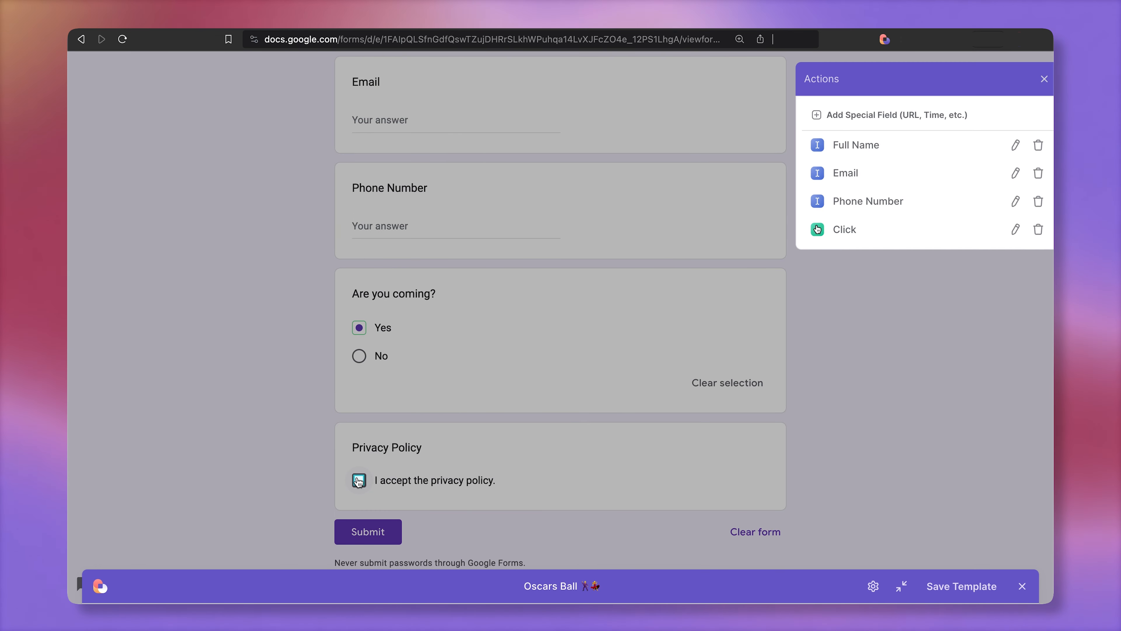
click(359, 480)
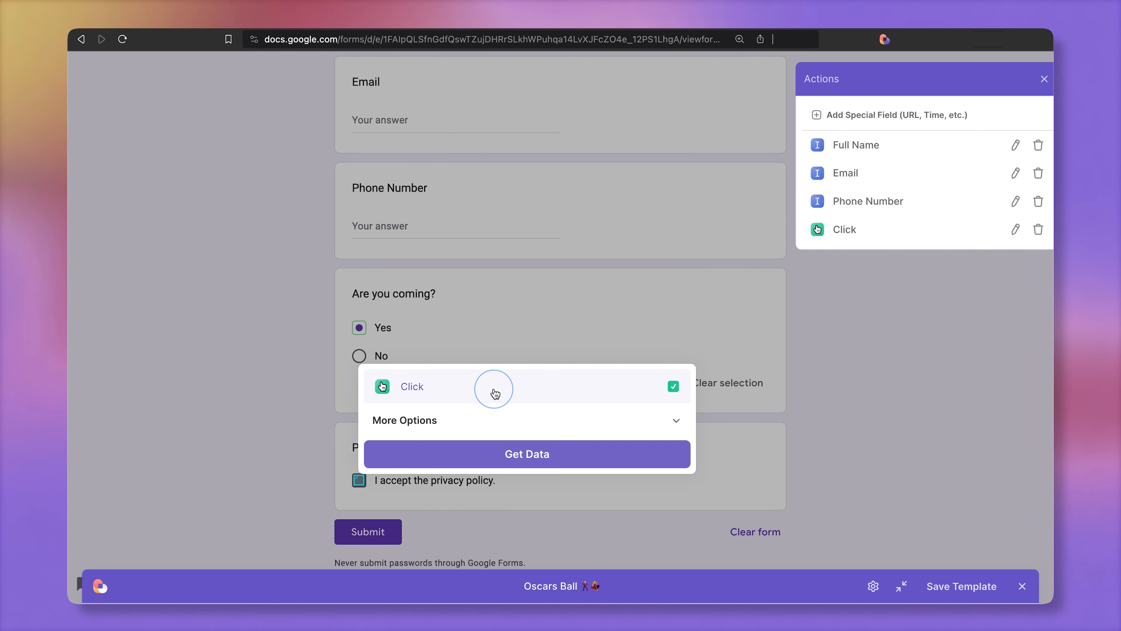
click(527, 454)
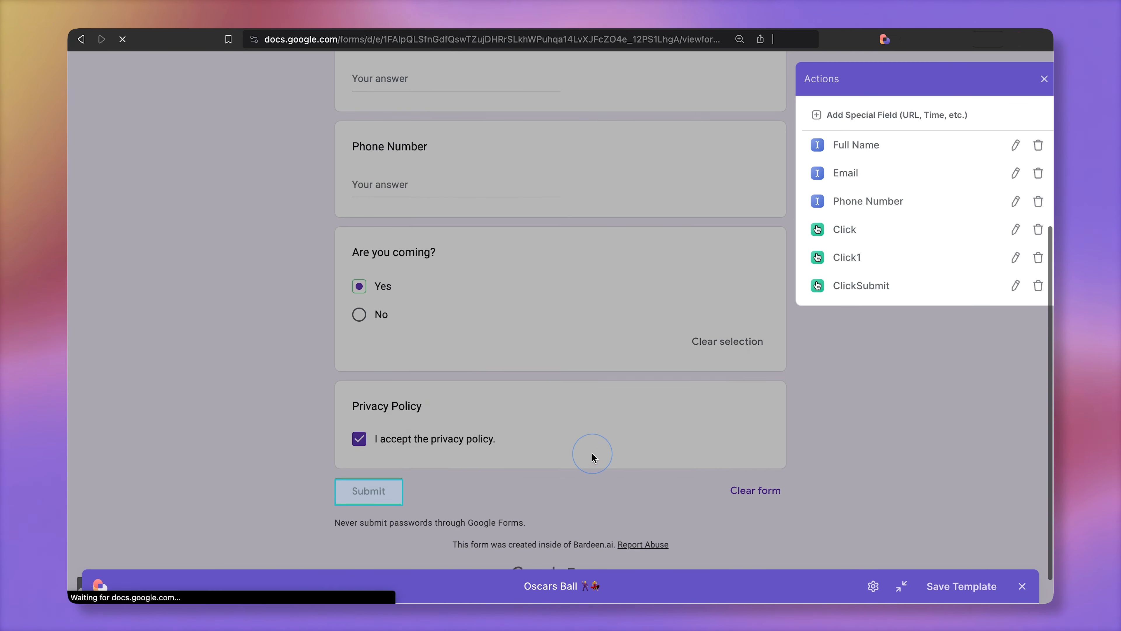
click(368, 491)
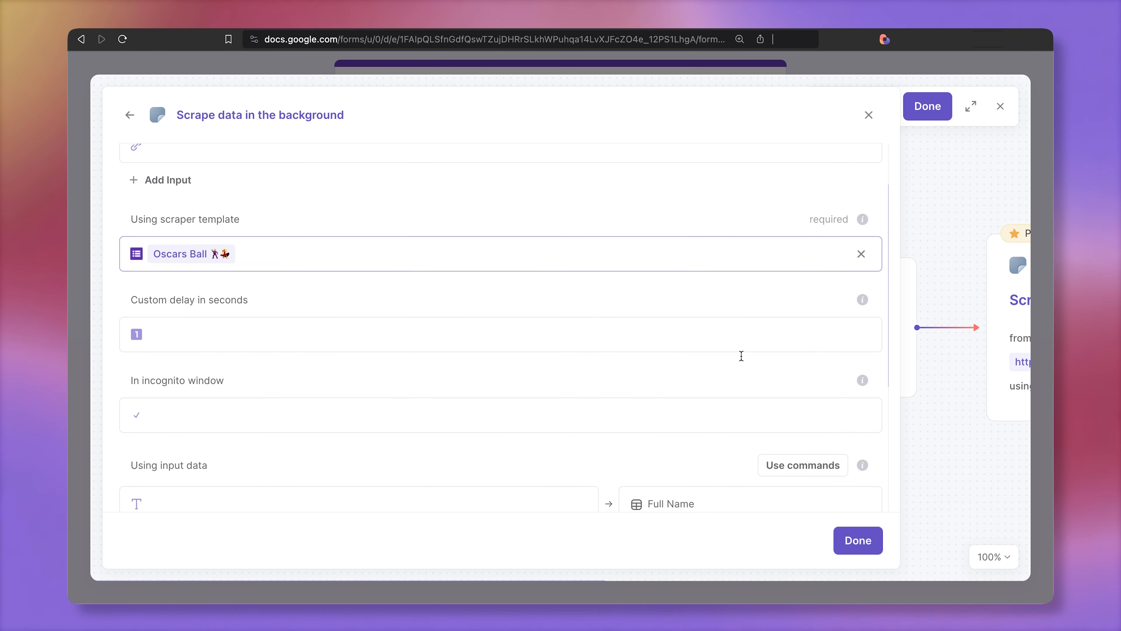
Map the sheet's columns to the scraper's Full Name, Email and Phone Number inputs.
scroll(down, 3)
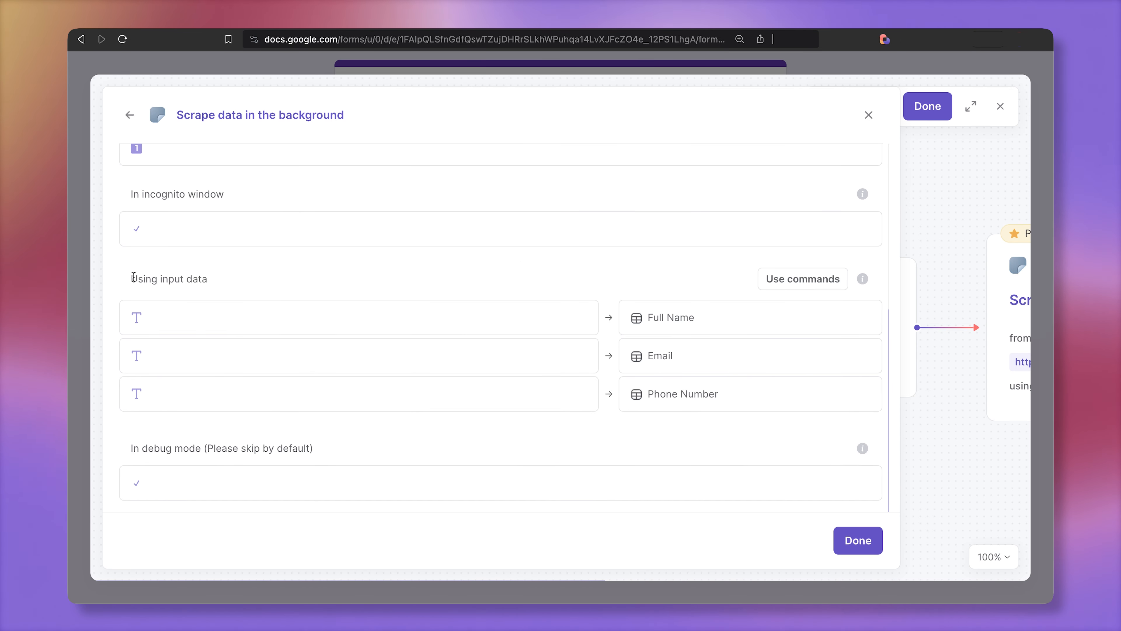
double_click(167, 279)
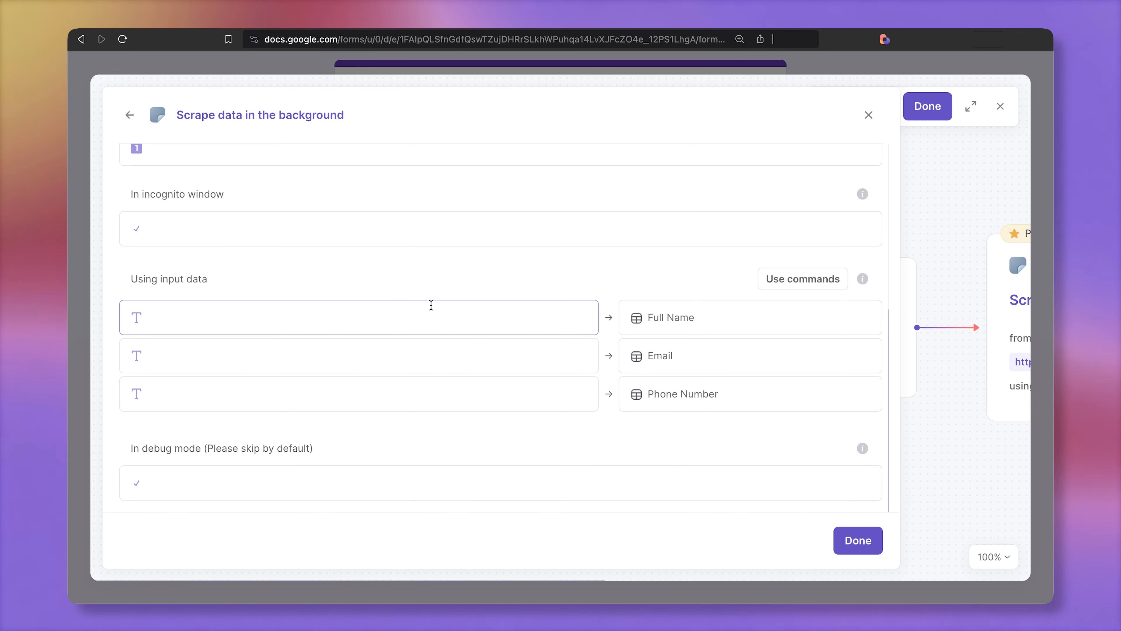
click(358, 316)
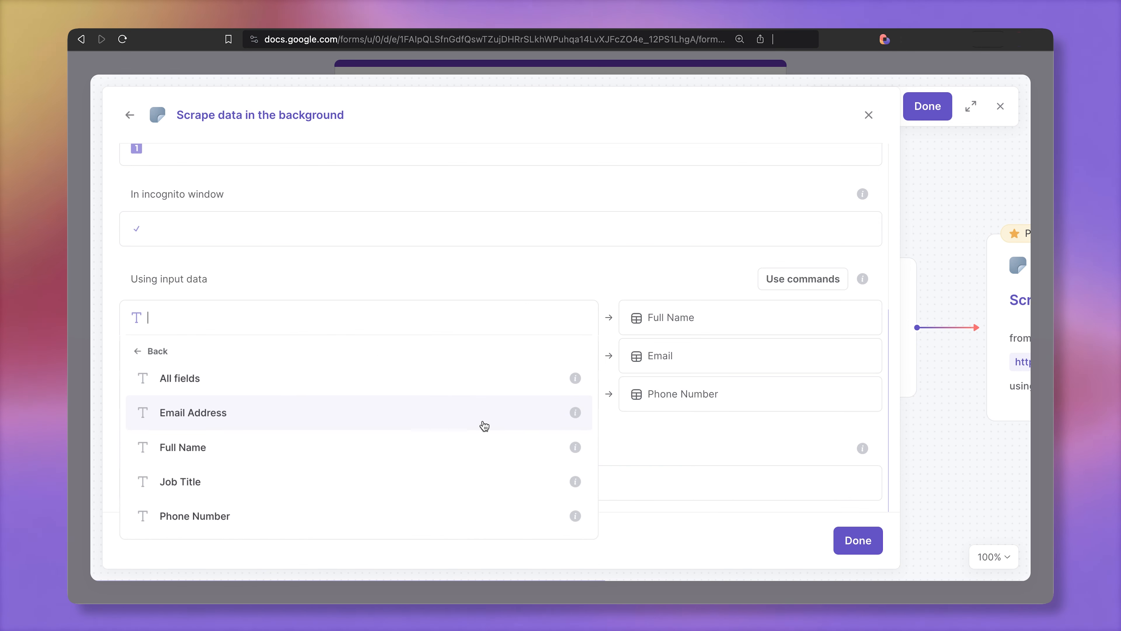
click(183, 448)
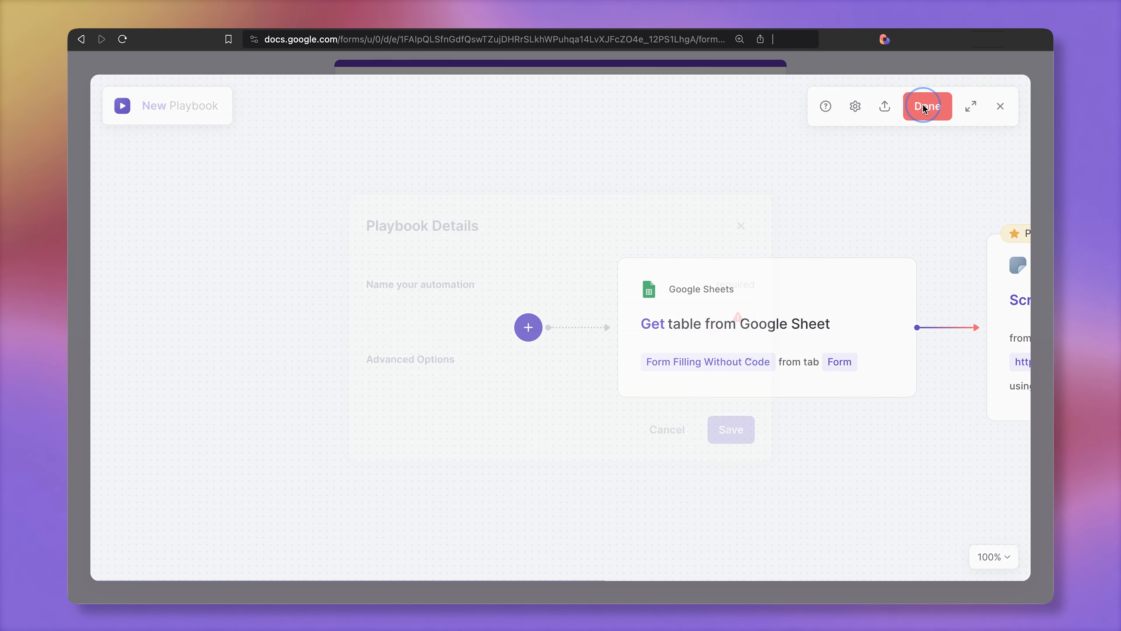
Name the playbook 'Oscars Form' and save it.
click(432, 318)
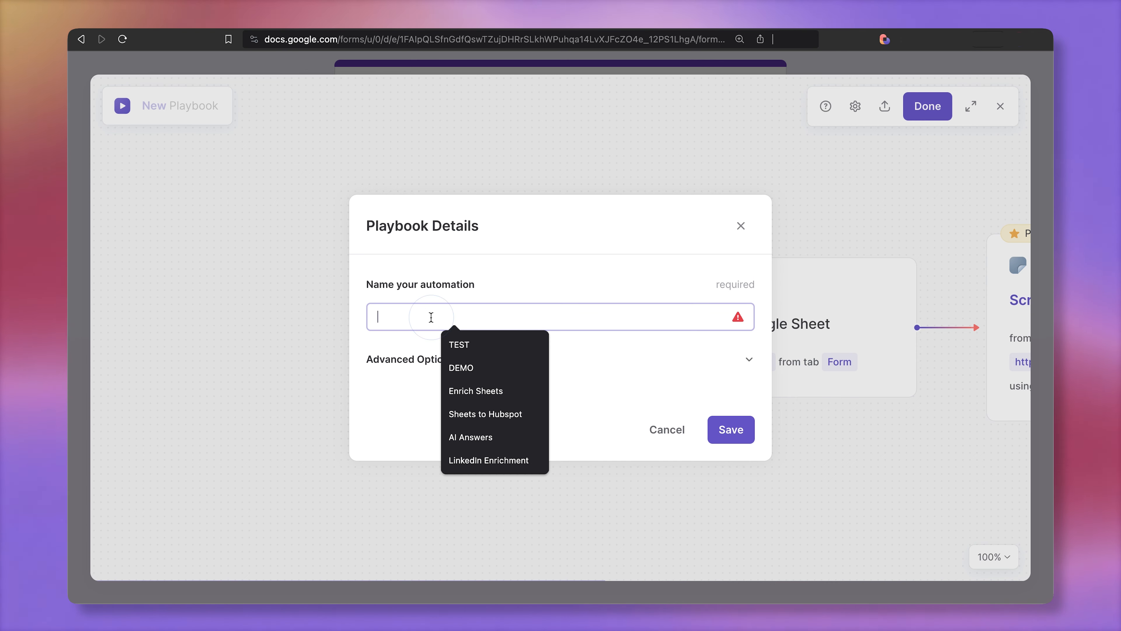
text(Oscars Form)
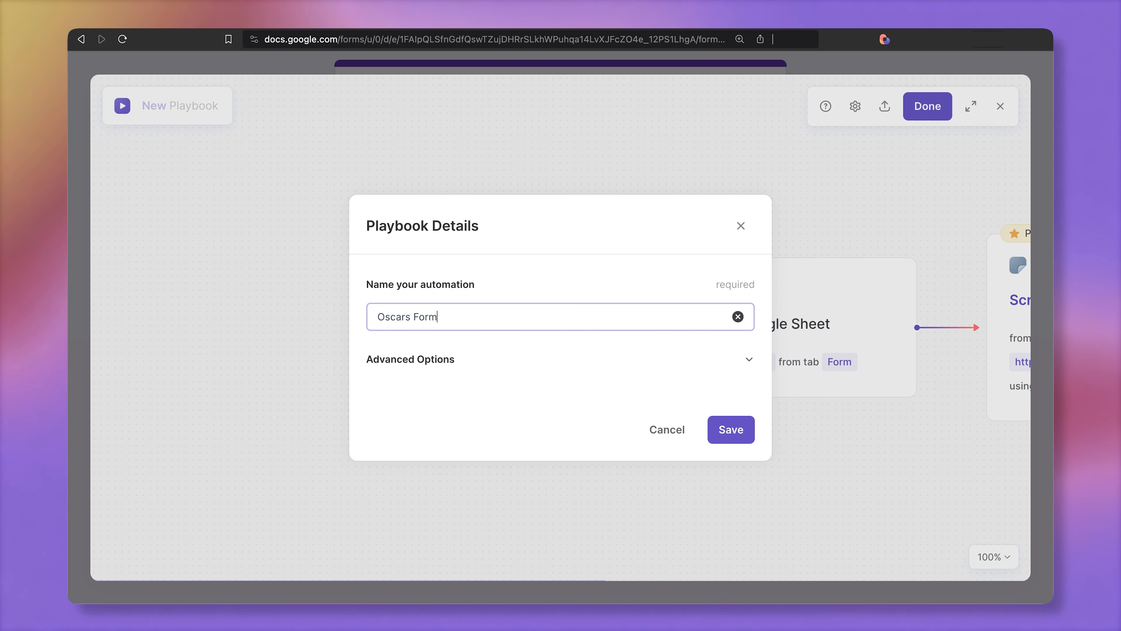
click(731, 430)
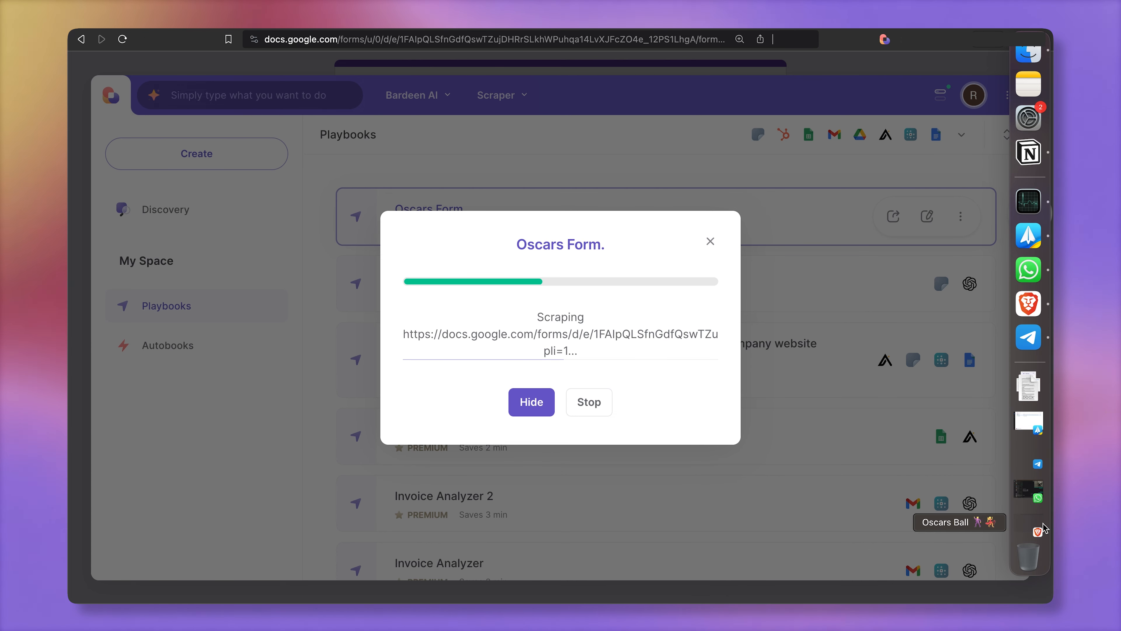
mouse_move(669, 320)
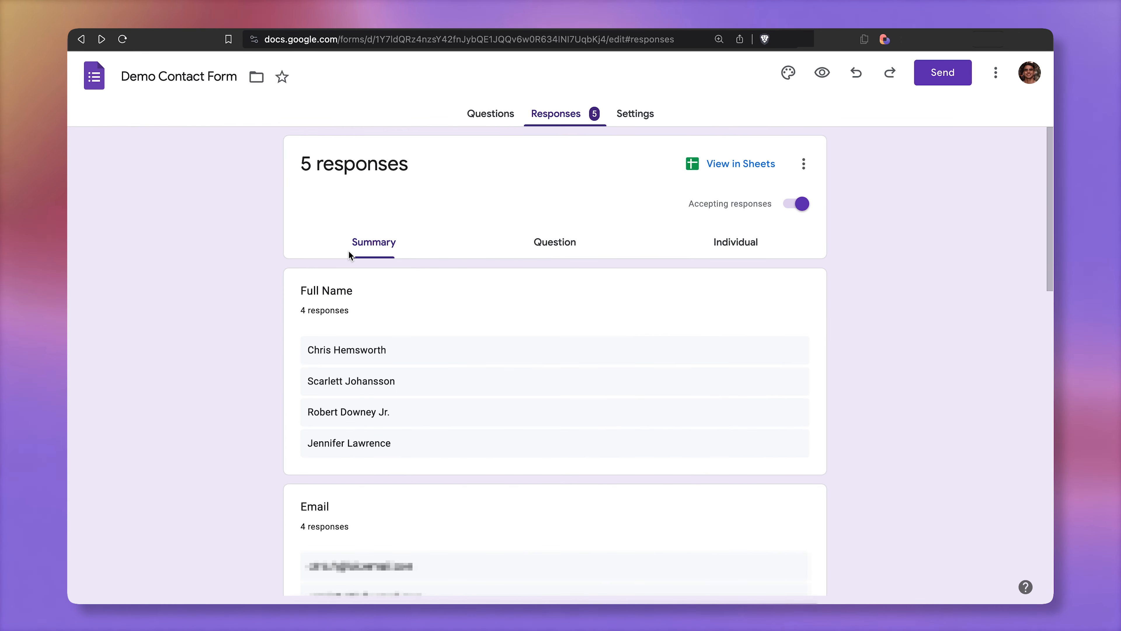
mouse_move(360, 208)
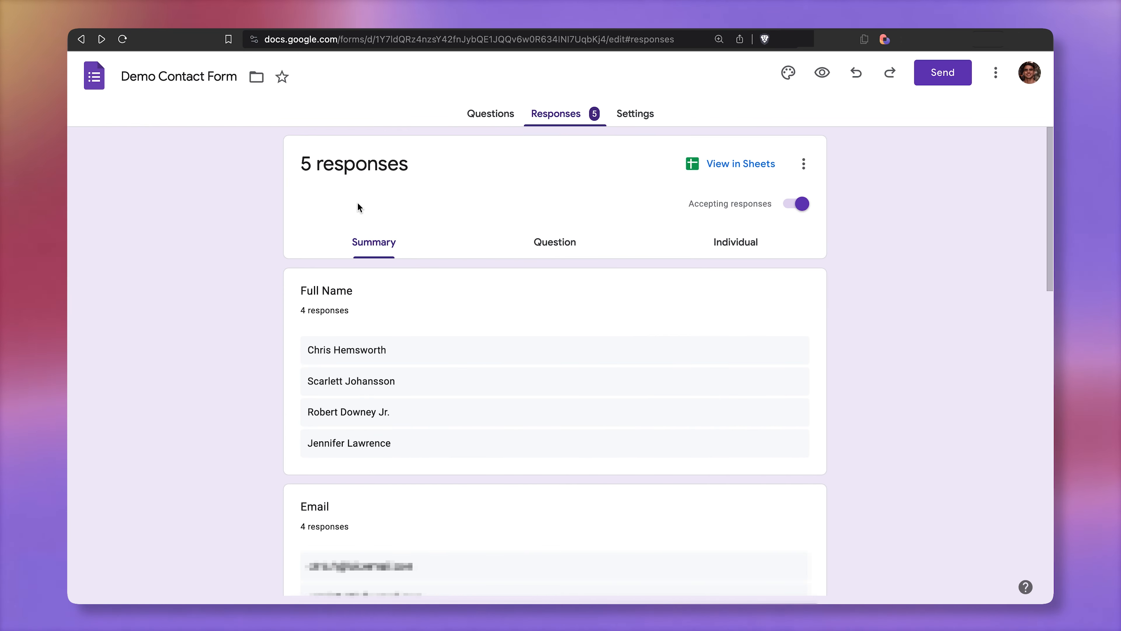
mouse_move(713, 181)
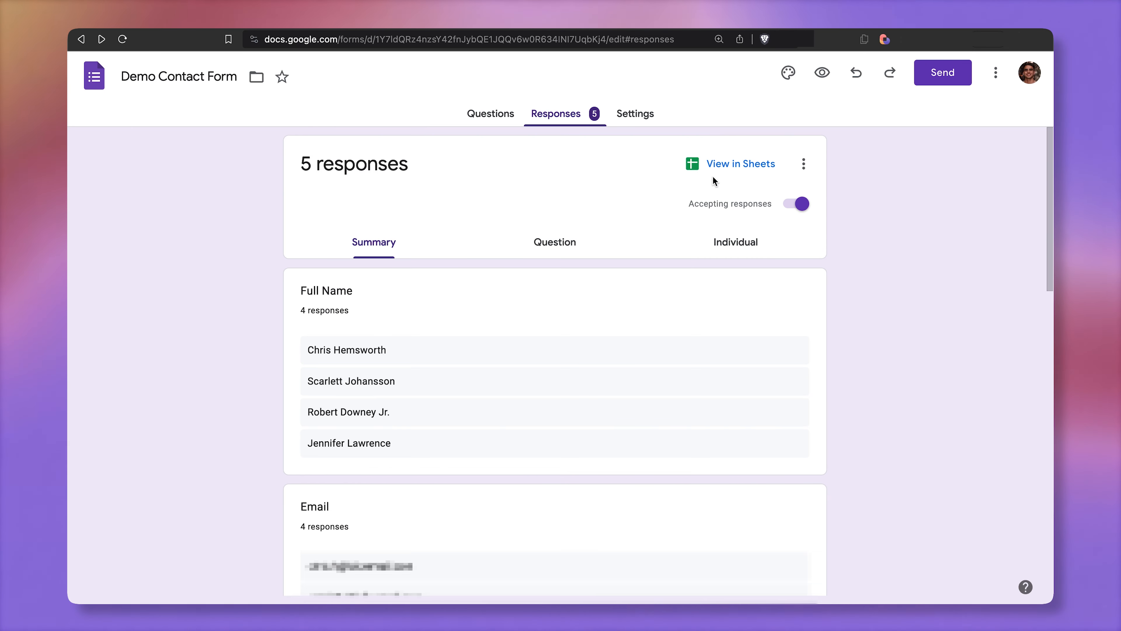